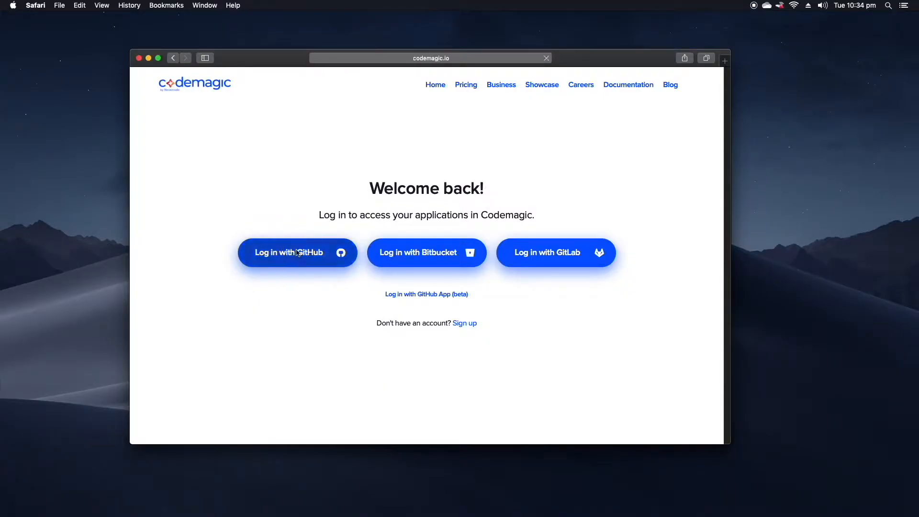
Sign in to Codemagic with the GitHub account to reach the Applications overview
{"action": "left_click", "coordinate": [288, 251]}
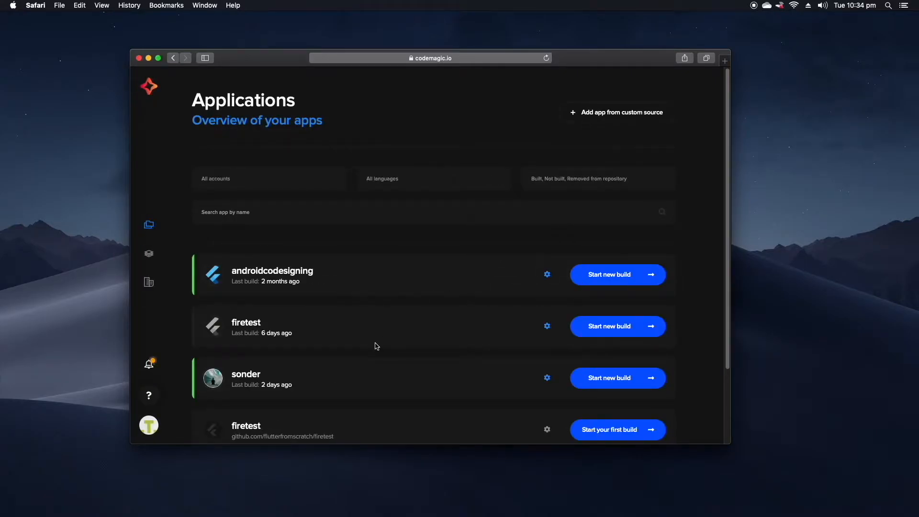
{"action": "mouse_move", "coordinate": [393, 332]}
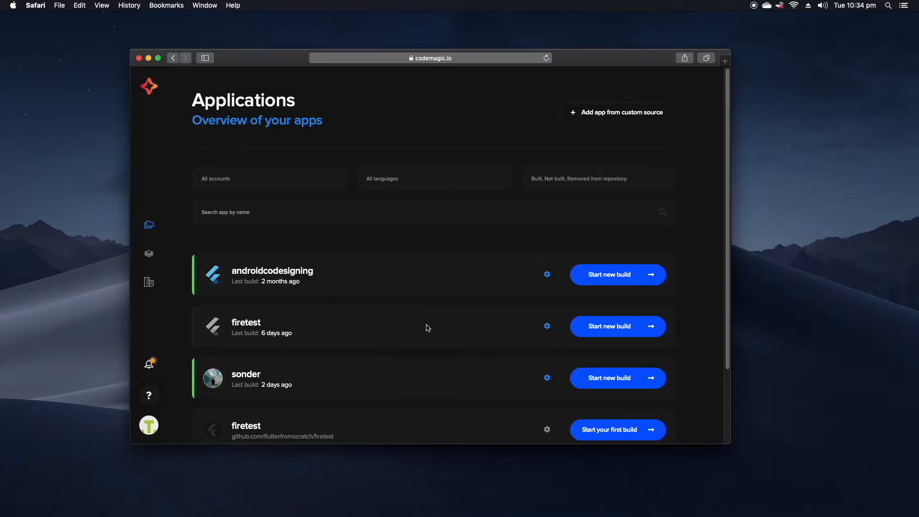
{"action": "mouse_move", "coordinate": [389, 345]}
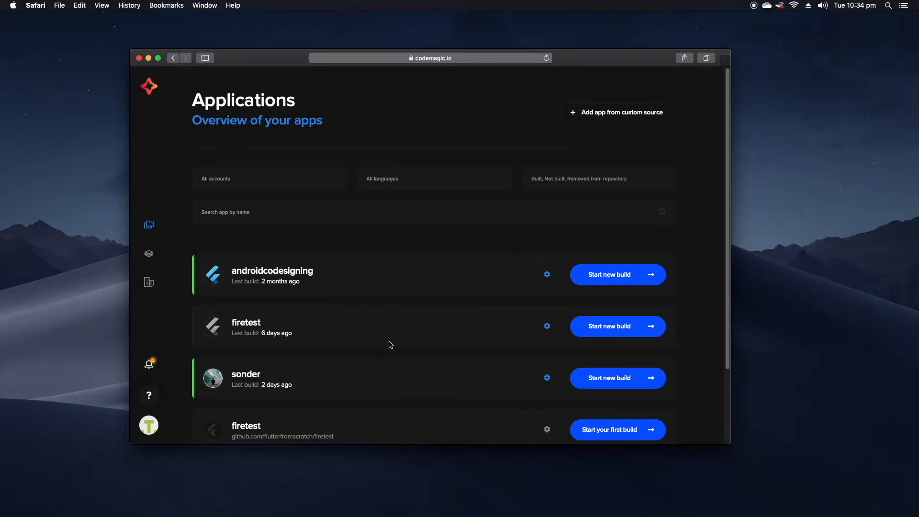
{"action": "mouse_move", "coordinate": [275, 351]}
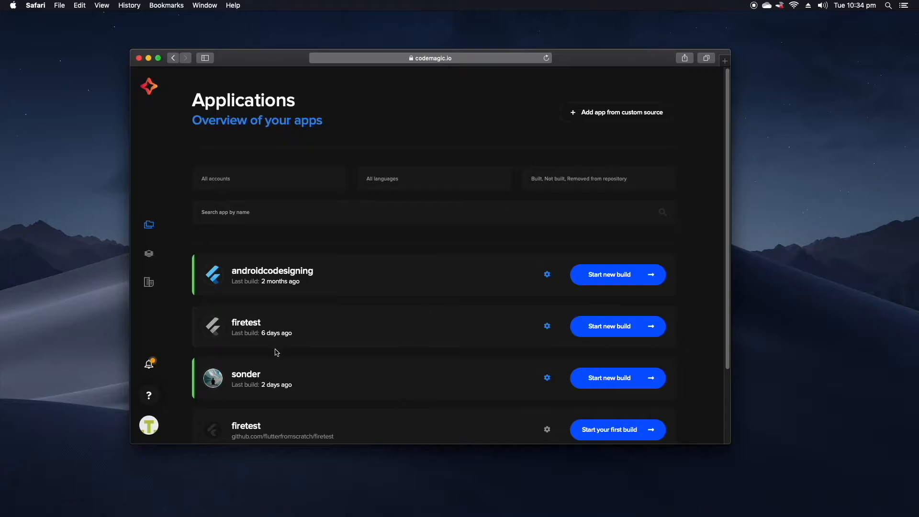
{"action": "mouse_move", "coordinate": [267, 384]}
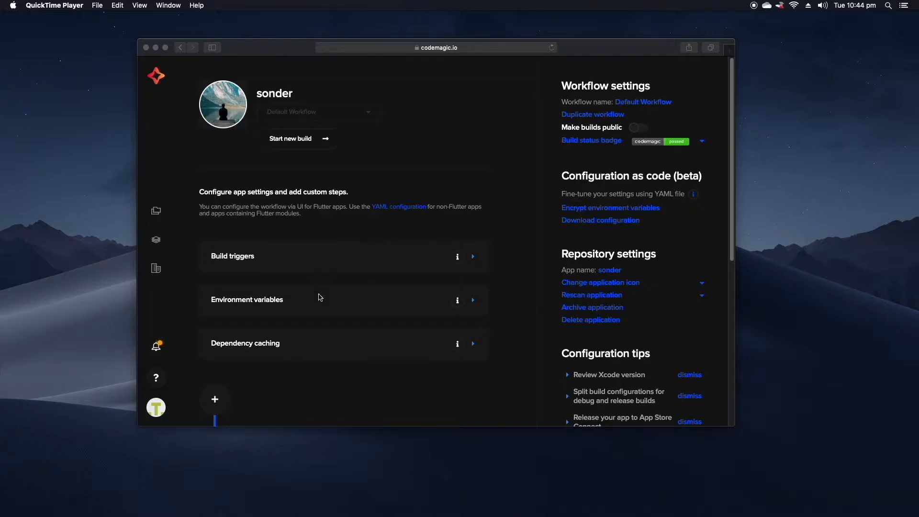
Scroll through the sonder workflow's Test and Build steps
{"action": "scroll", "scroll_direction": "down", "scroll_amount": 3}
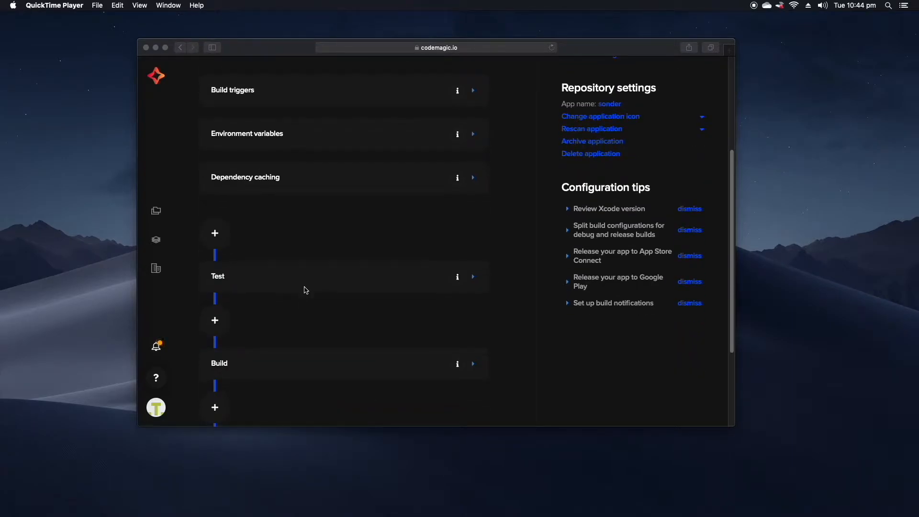
{"action": "scroll", "scroll_direction": "down", "scroll_amount": 3}
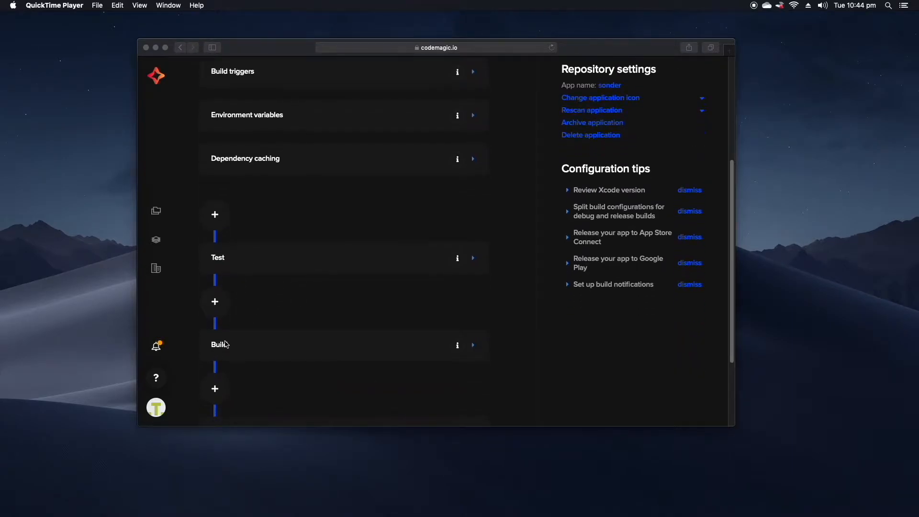
{"action": "scroll", "scroll_direction": "down", "scroll_amount": 3}
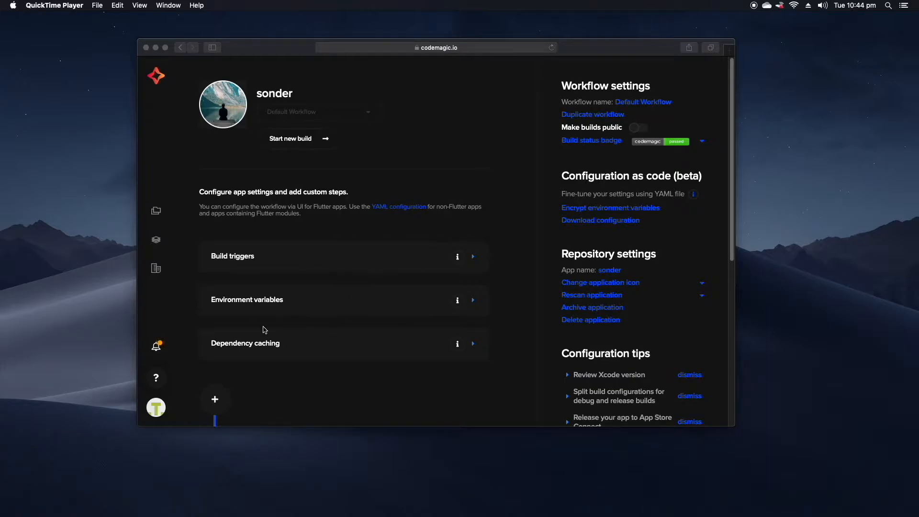
{"action": "mouse_move", "coordinate": [295, 142]}
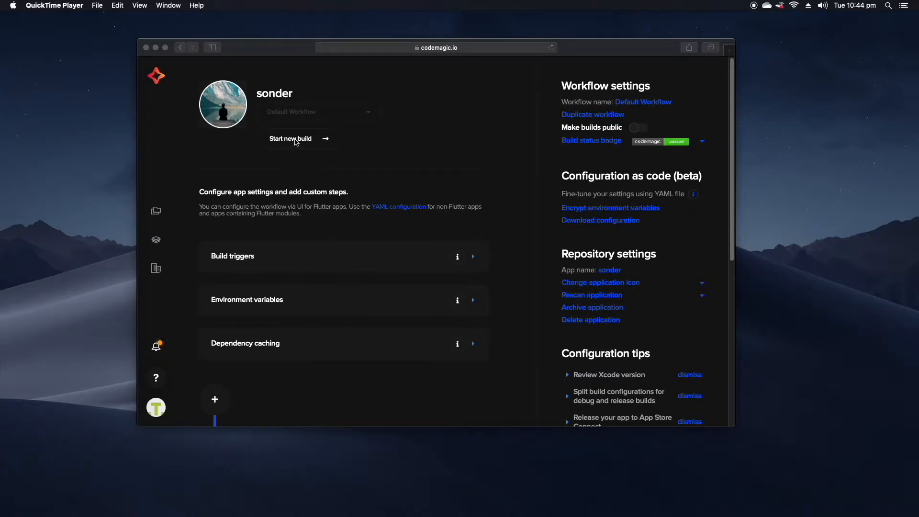
{"action": "left_click", "coordinate": [290, 138]}
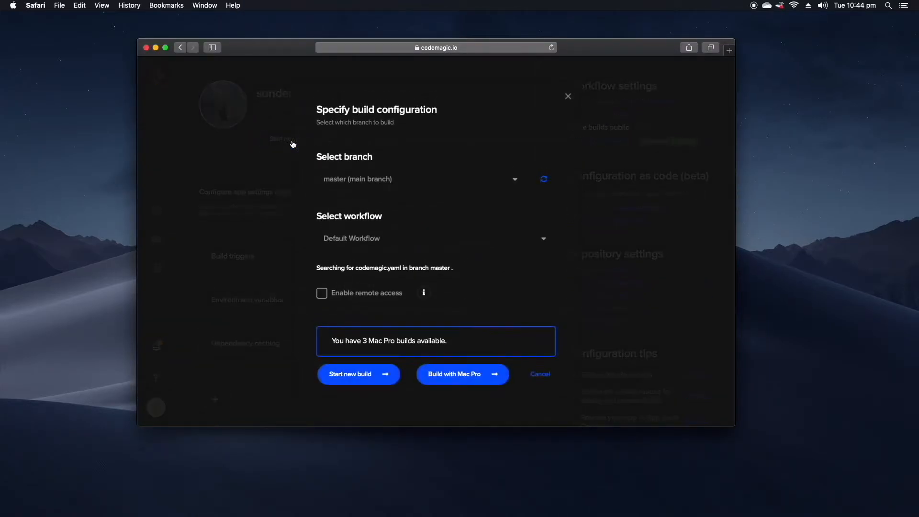
{"action": "left_click", "coordinate": [539, 374]}
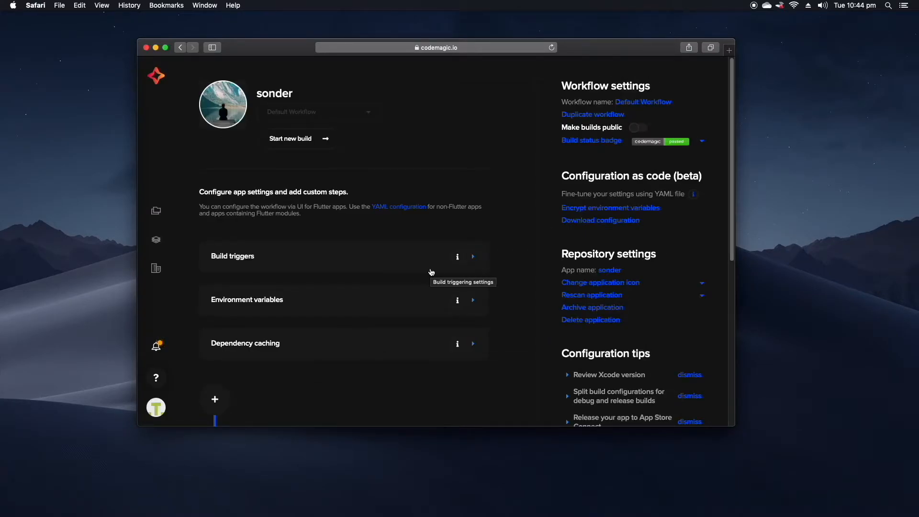
{"action": "left_click", "coordinate": [291, 138]}
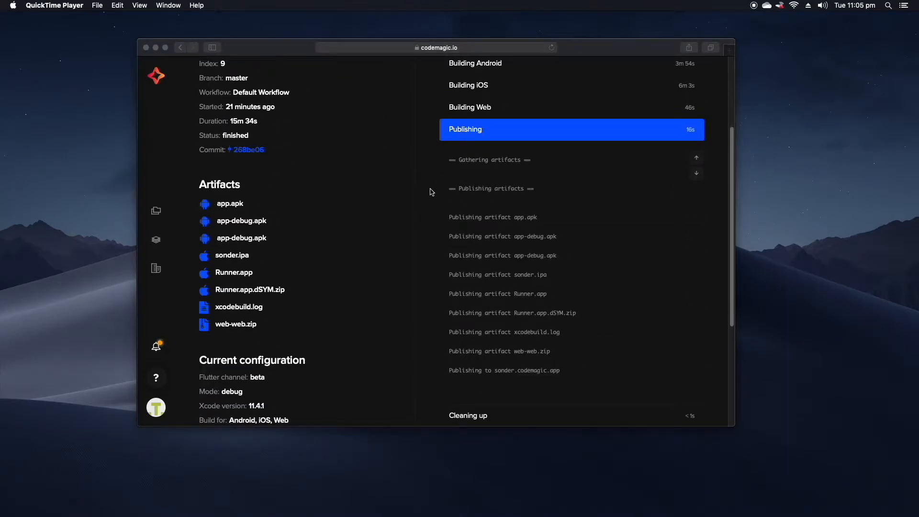
{"action": "mouse_move", "coordinate": [271, 203]}
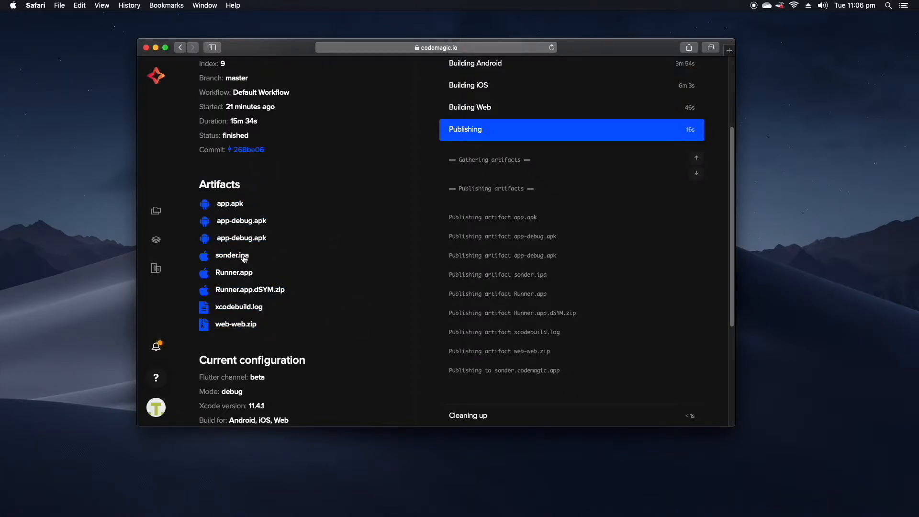
{"action": "mouse_move", "coordinate": [240, 328]}
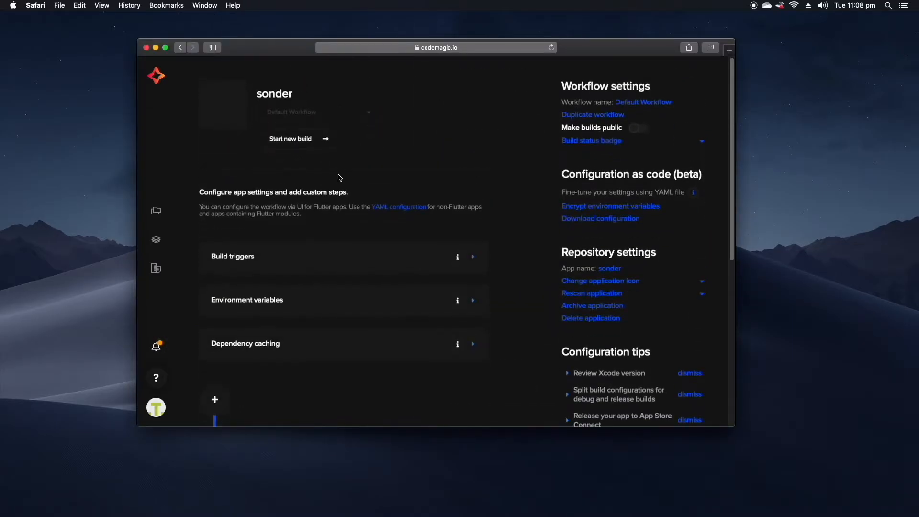
Expand Android code signing under Publish to show the keystore, passwords and key alias
{"action": "scroll", "scroll_direction": "down", "scroll_amount": 3}
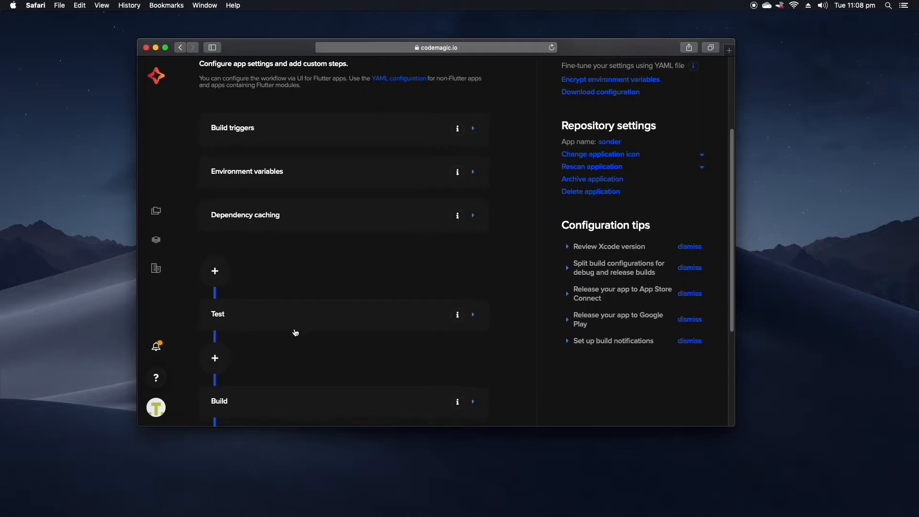
{"action": "scroll", "scroll_direction": "down", "scroll_amount": 3}
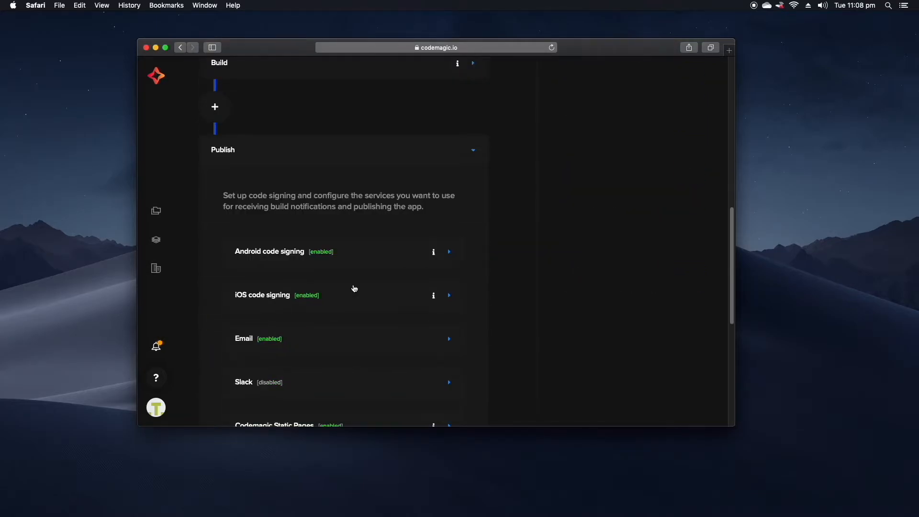
{"action": "scroll", "scroll_direction": "down", "scroll_amount": 3}
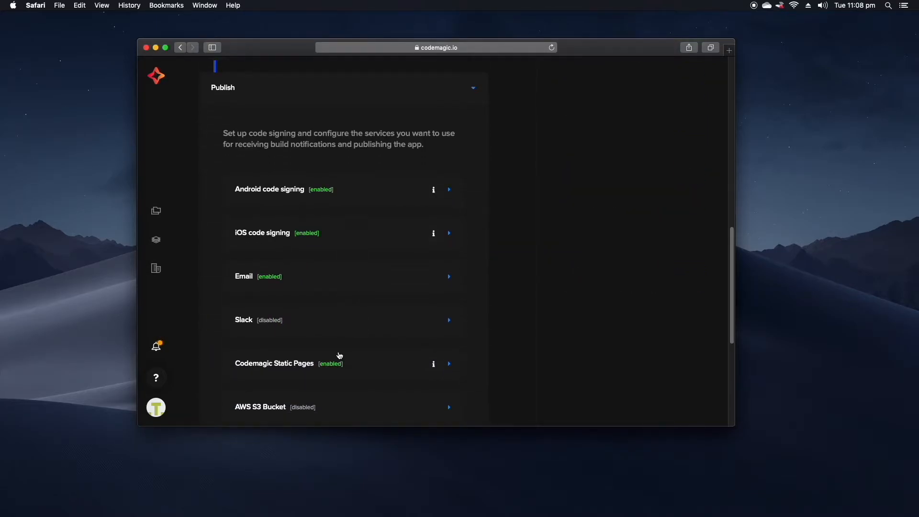
{"action": "mouse_move", "coordinate": [352, 202]}
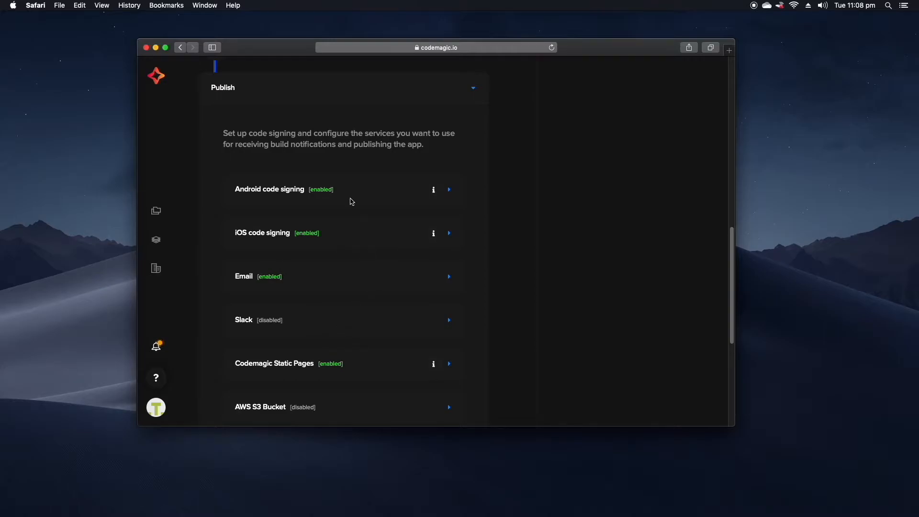
{"action": "left_click", "coordinate": [448, 189]}
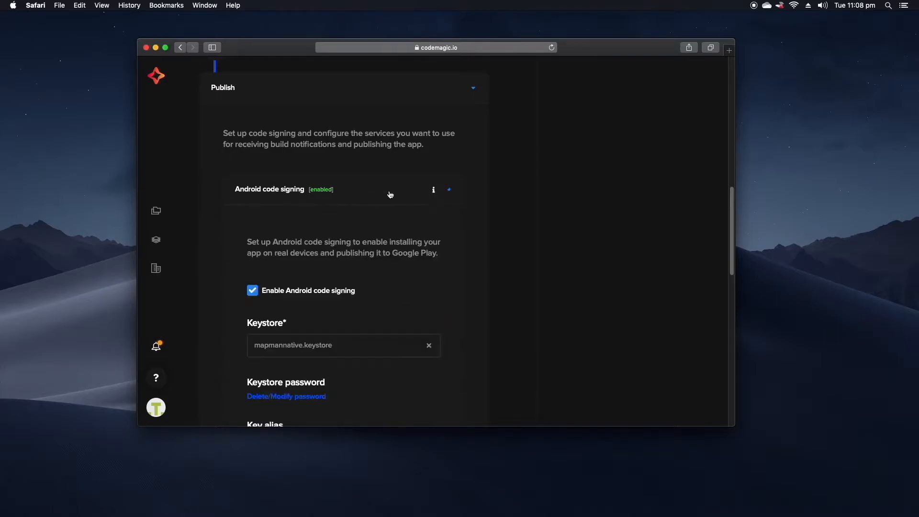
{"action": "scroll", "scroll_direction": "down", "scroll_amount": 3}
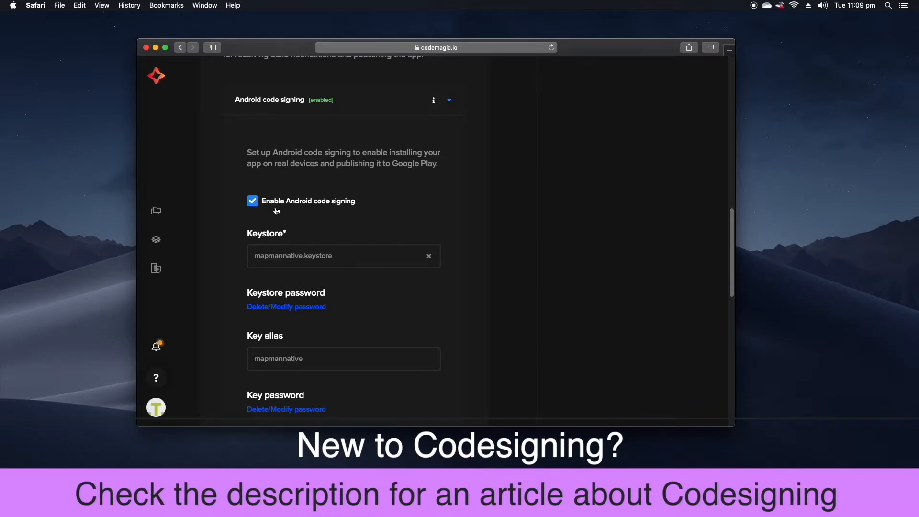
{"action": "mouse_move", "coordinate": [250, 261]}
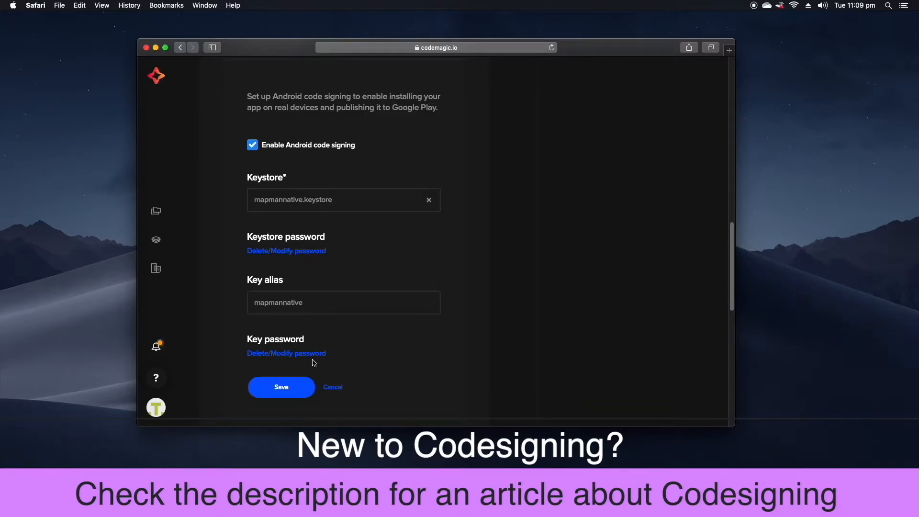
{"action": "mouse_move", "coordinate": [362, 260]}
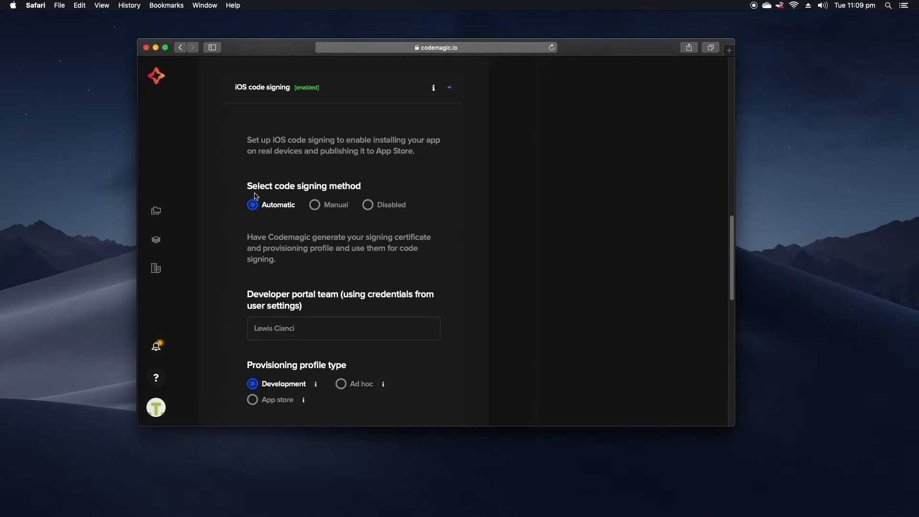
{"action": "mouse_move", "coordinate": [281, 293]}
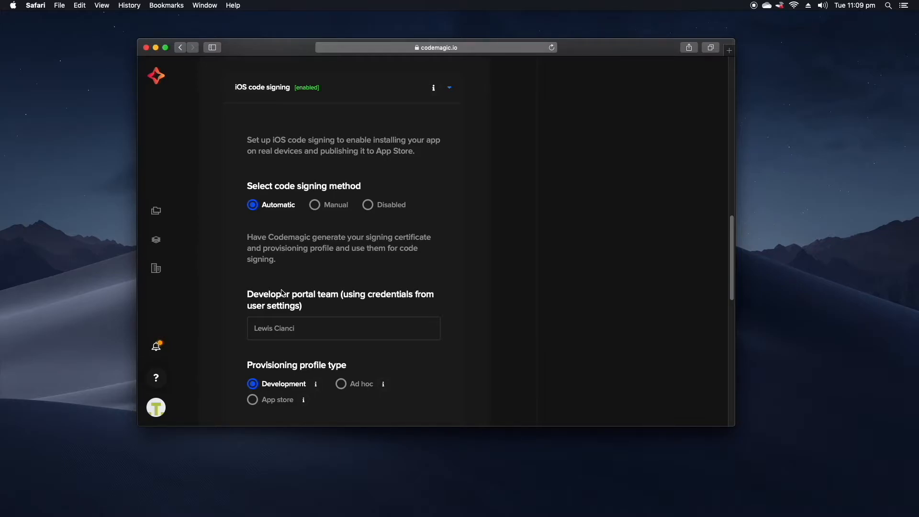
{"action": "mouse_move", "coordinate": [295, 232]}
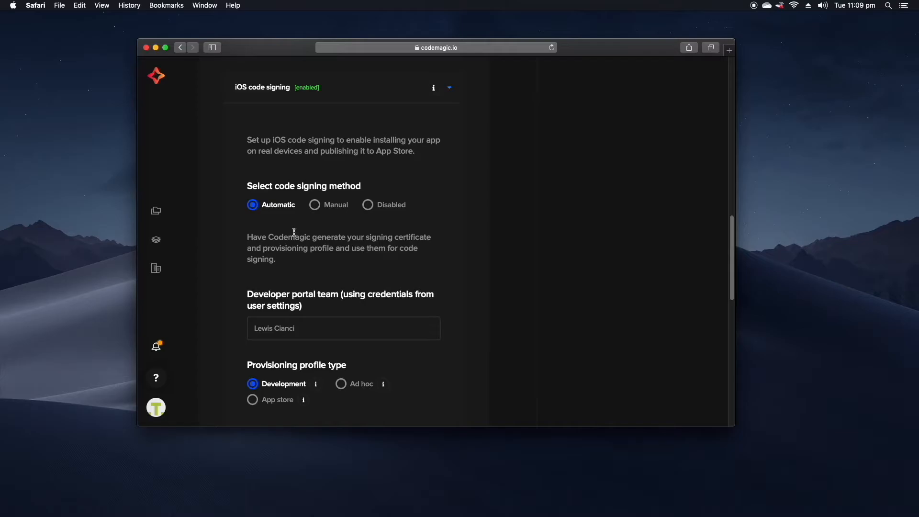
Expand iOS code signing to review the Automatic method and Development profile type
{"action": "left_click", "coordinate": [253, 399]}
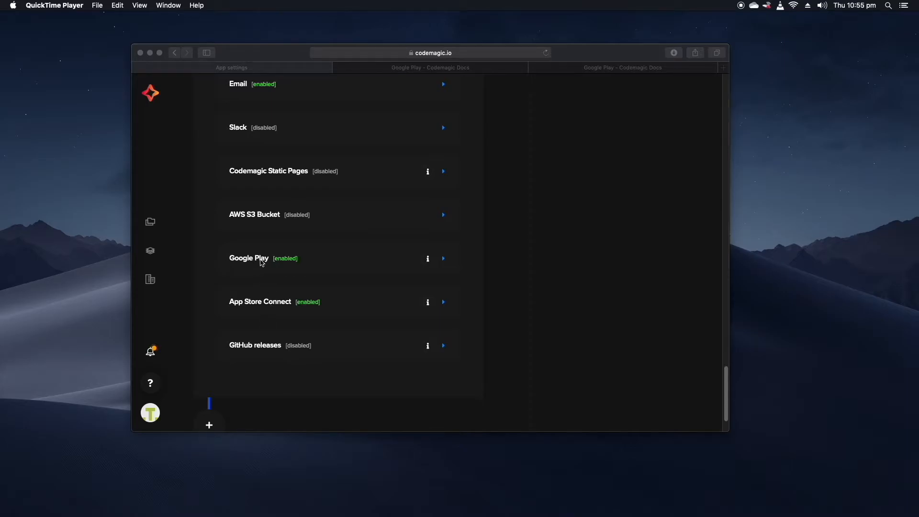
Expand Google Play publishing to show the credentials file and Beta track
{"action": "left_click", "coordinate": [443, 258]}
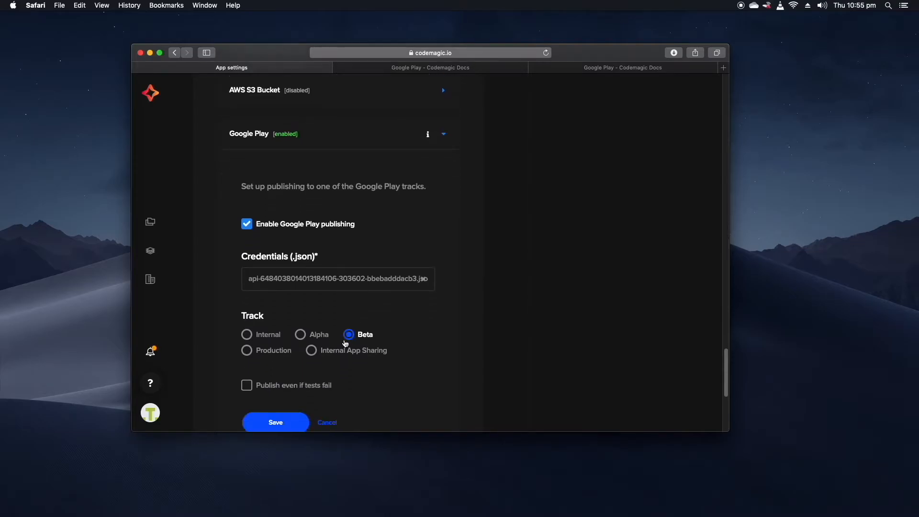
{"action": "scroll", "scroll_direction": "down", "scroll_amount": 3}
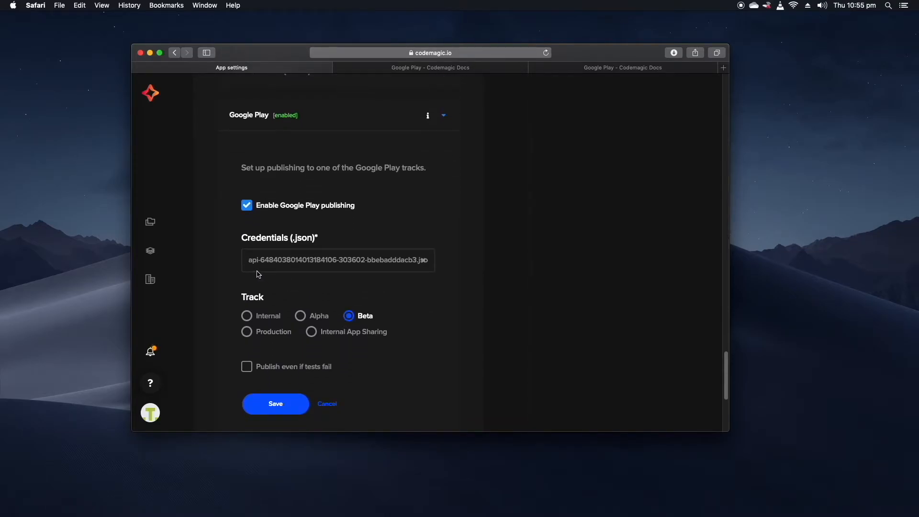
{"action": "mouse_move", "coordinate": [352, 309]}
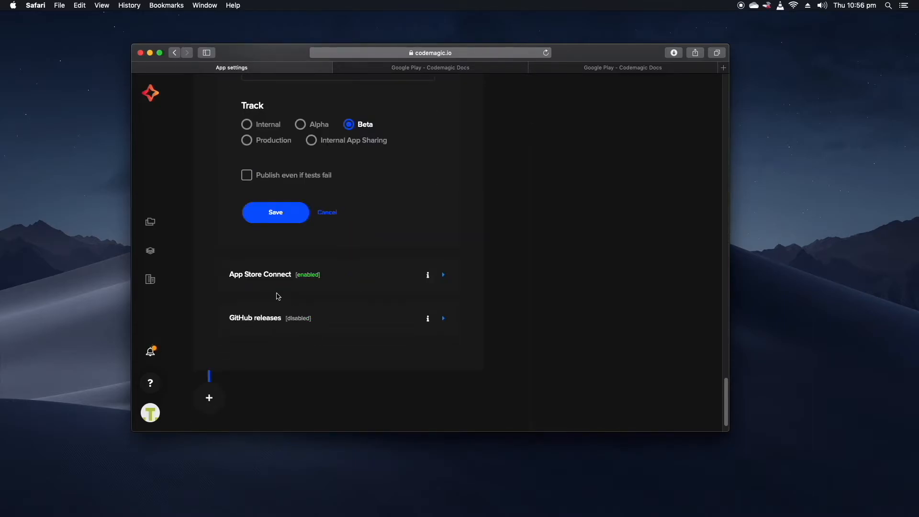
{"action": "mouse_move", "coordinate": [283, 279]}
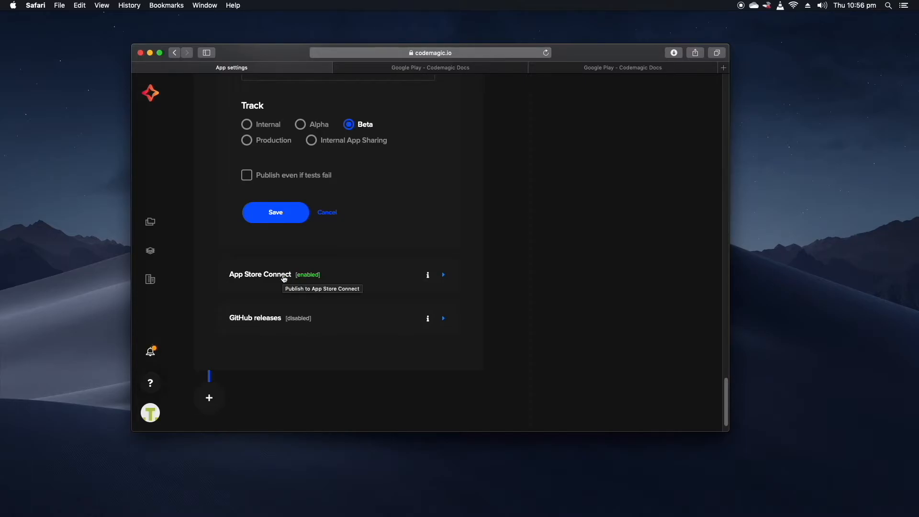
Expand App Store Connect publishing to show its Apple ID, password and App ID fields
{"action": "left_click", "coordinate": [443, 275]}
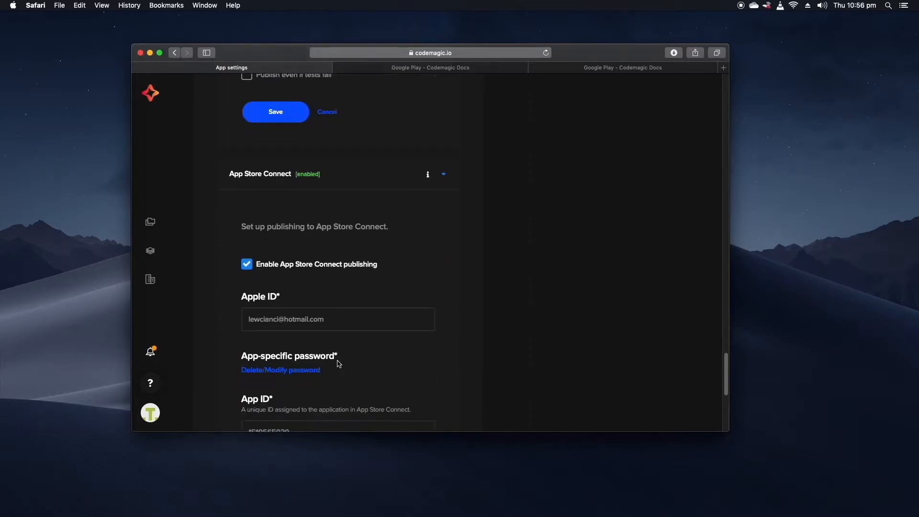
{"action": "scroll", "scroll_direction": "down", "scroll_amount": 3}
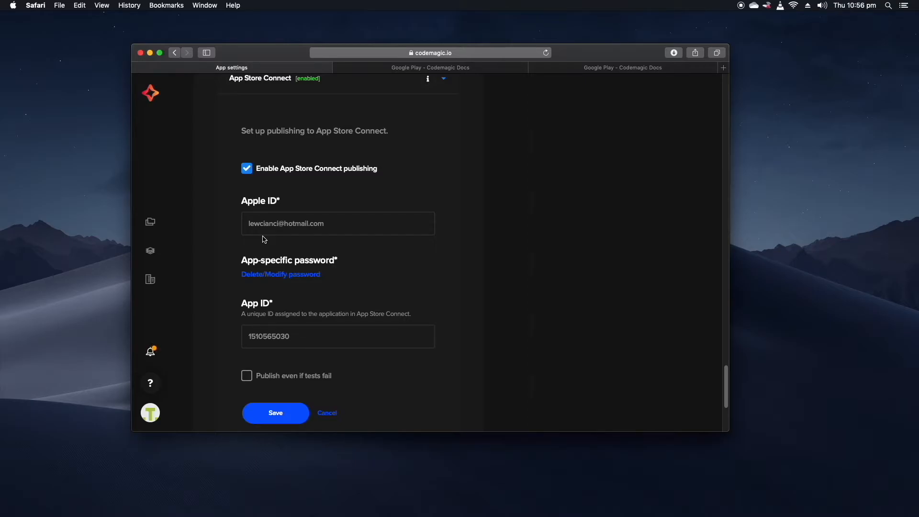
{"action": "mouse_move", "coordinate": [333, 305]}
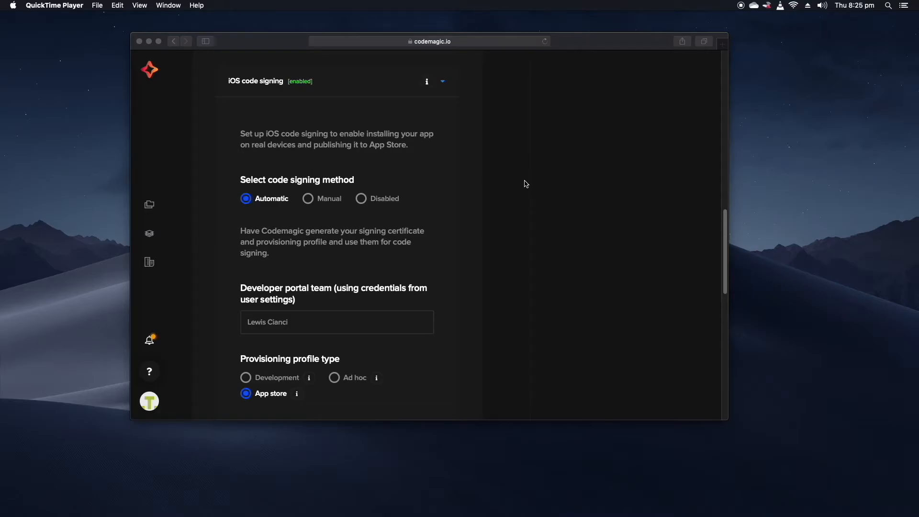
{"action": "mouse_move", "coordinate": [517, 184]}
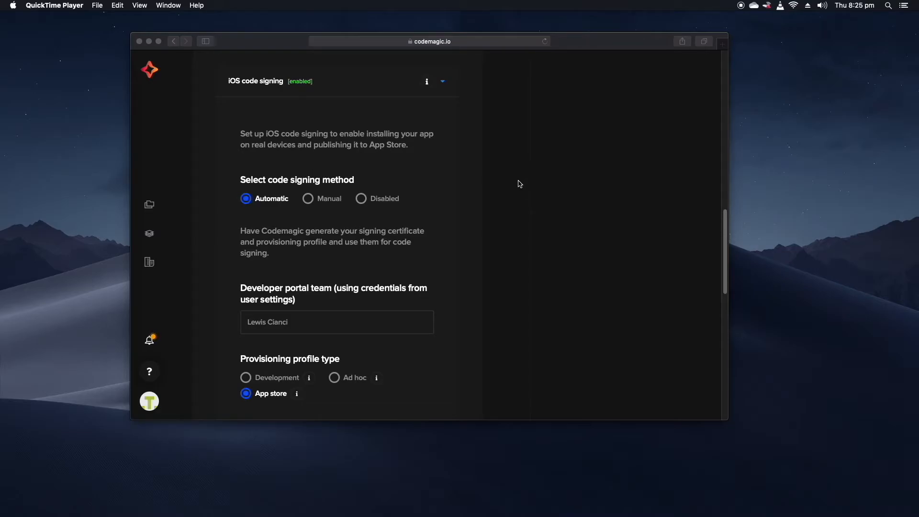
{"action": "mouse_move", "coordinate": [328, 264]}
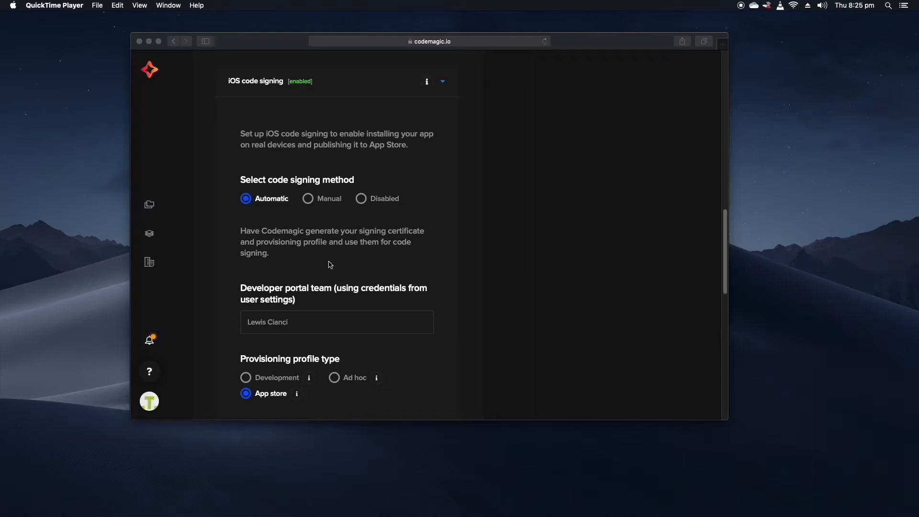
Expand the Build step to show Flutter channel Beta, latest Xcode and iOS target platform
{"action": "left_click", "coordinate": [442, 81]}
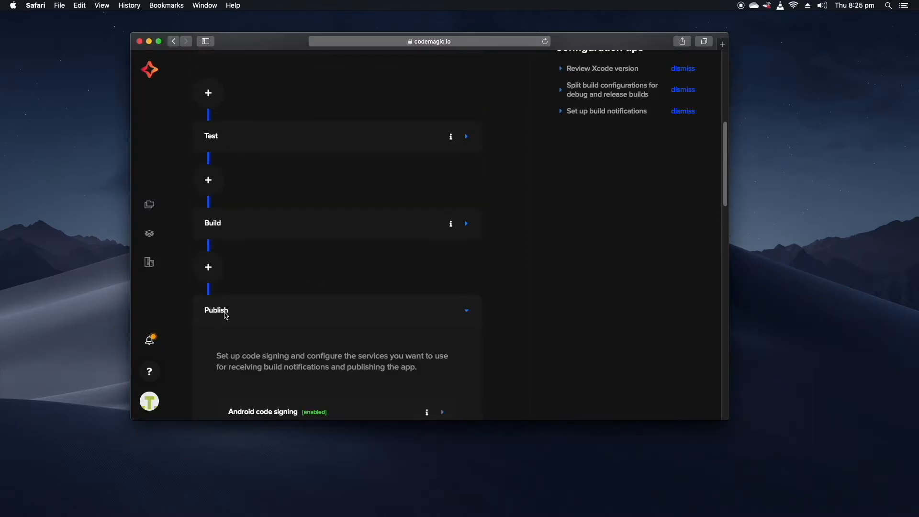
{"action": "left_click", "coordinate": [212, 223]}
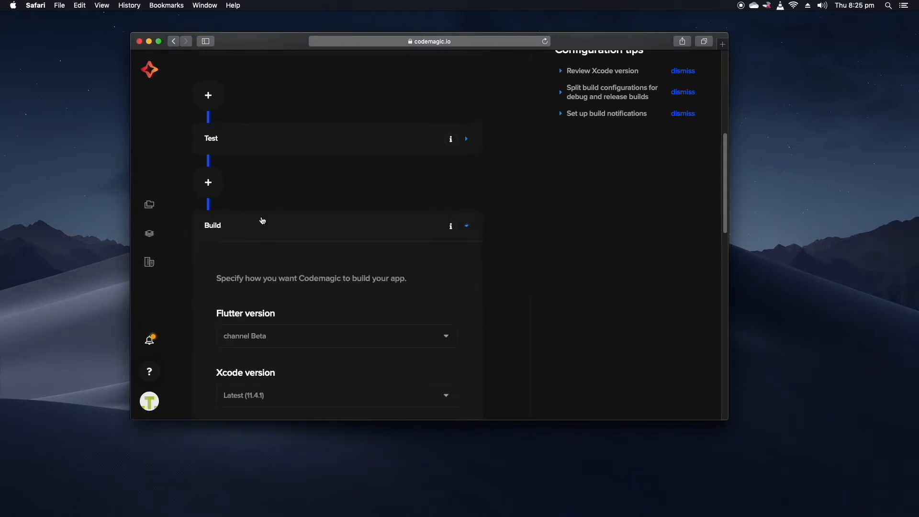
{"action": "scroll", "scroll_direction": "down", "scroll_amount": 3}
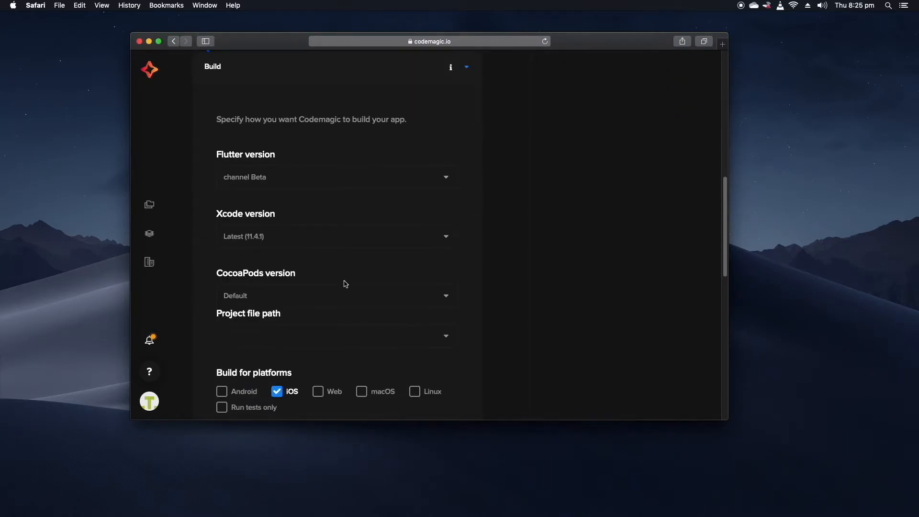
{"action": "scroll", "scroll_direction": "down", "scroll_amount": 3}
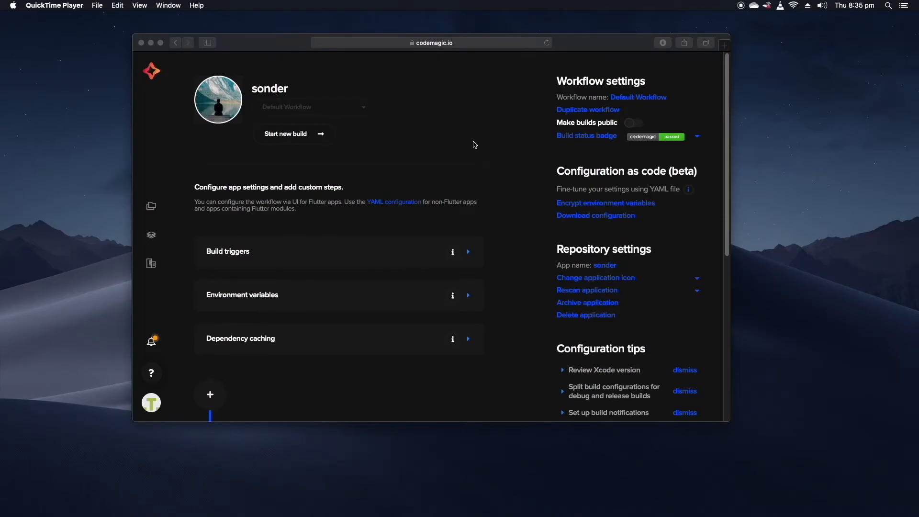
{"action": "mouse_move", "coordinate": [472, 150]}
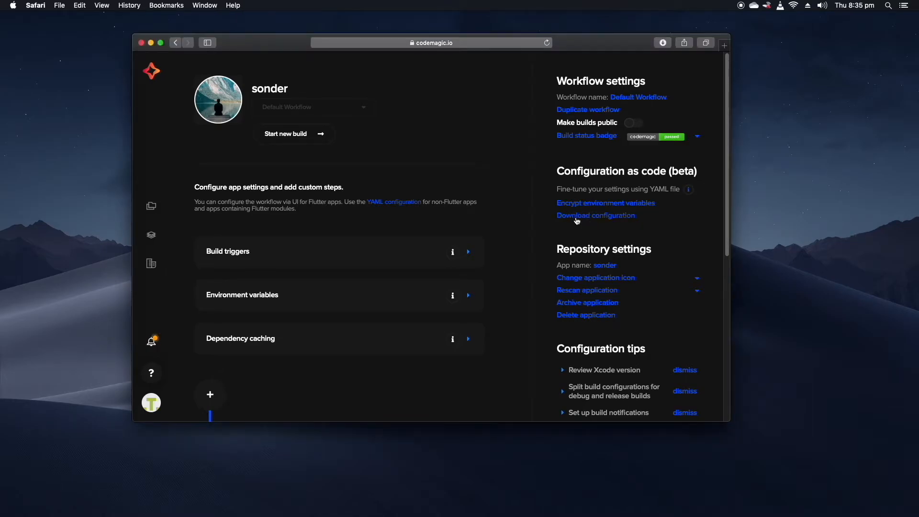
Download the workflow configuration as codemagic.yaml under Configuration as code
{"action": "left_click", "coordinate": [596, 215]}
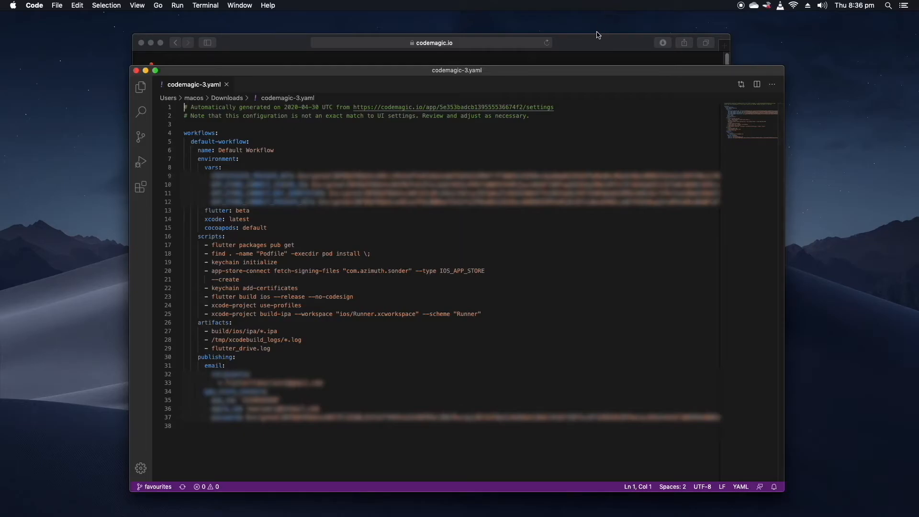
{"action": "mouse_move", "coordinate": [594, 34]}
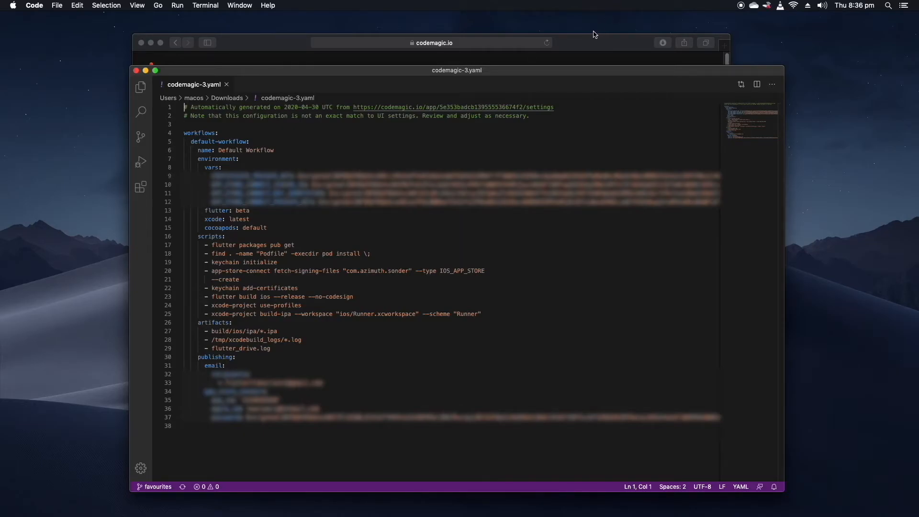
{"action": "mouse_move", "coordinate": [466, 99]}
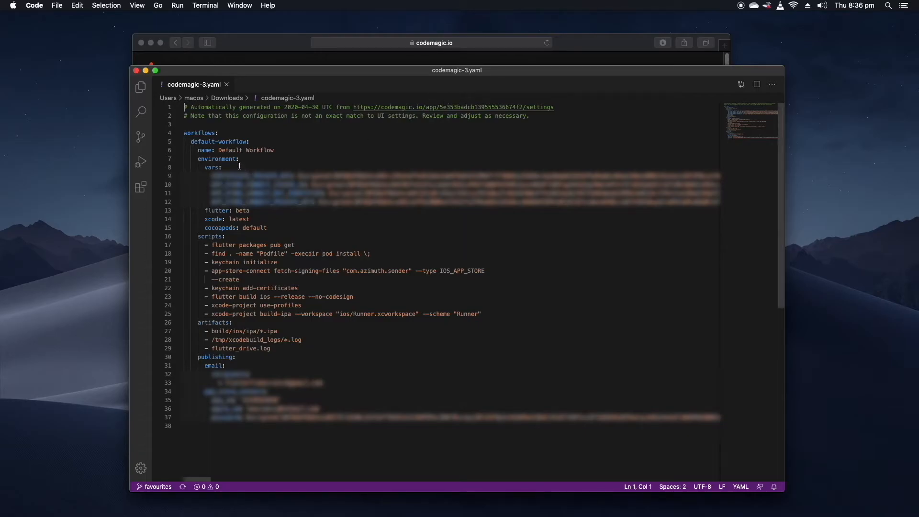
{"action": "mouse_move", "coordinate": [196, 158]}
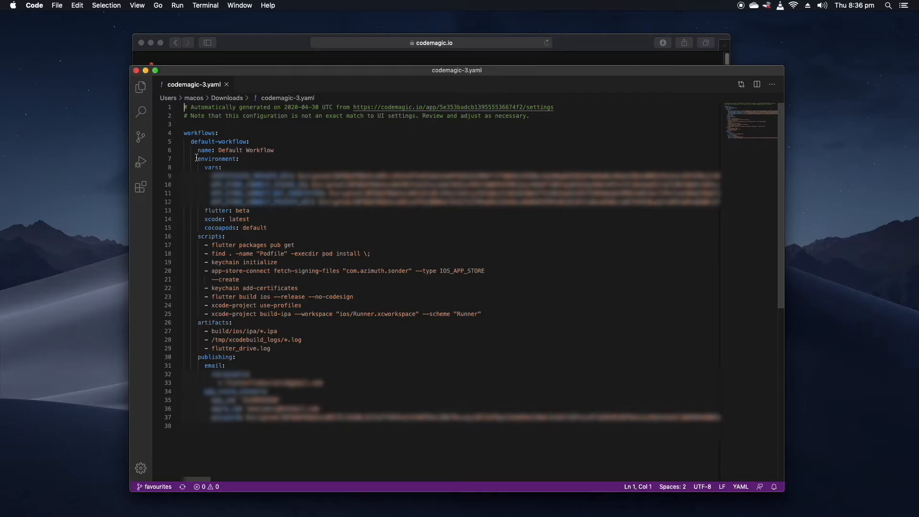
{"action": "mouse_move", "coordinate": [326, 337]}
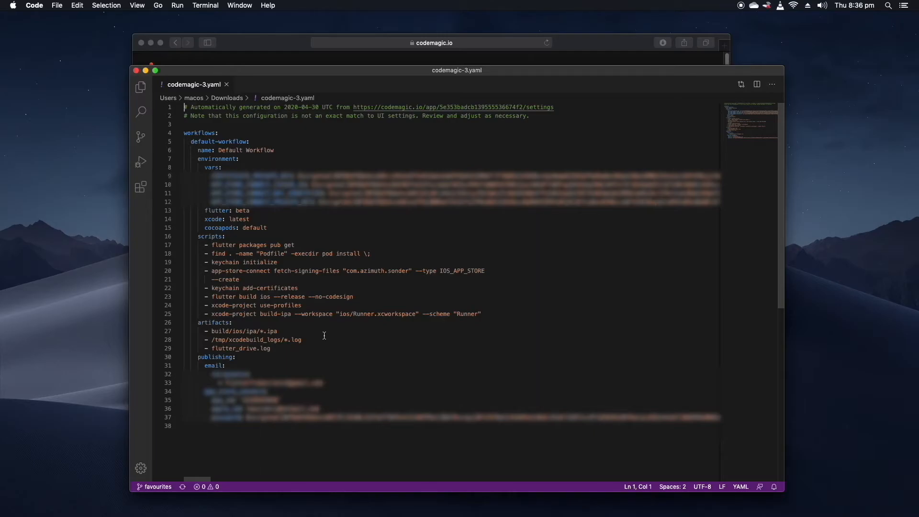
{"action": "mouse_move", "coordinate": [221, 251]}
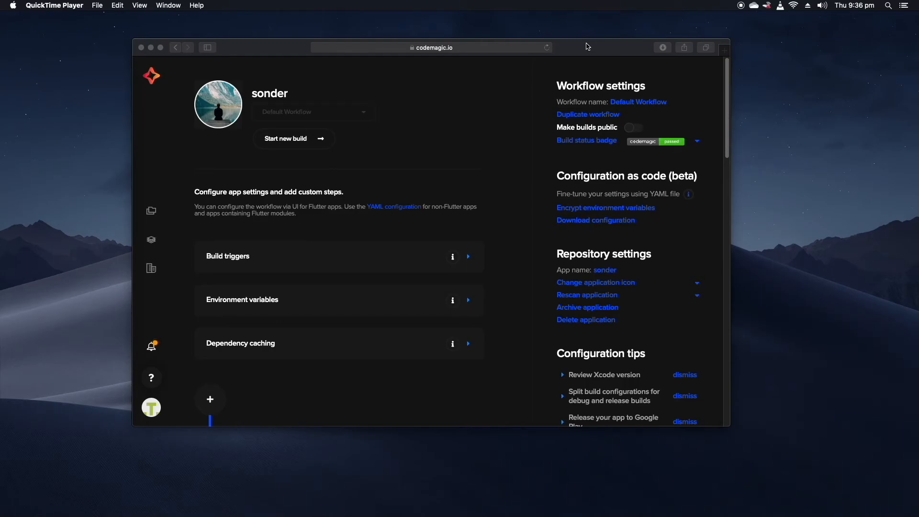
{"action": "mouse_move", "coordinate": [290, 157]}
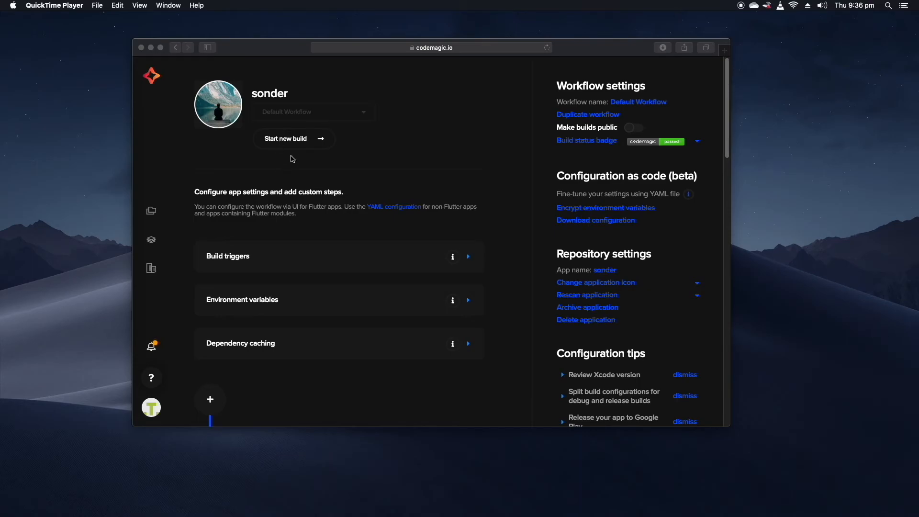
Start a new master-branch Default Workflow build with Enable remote access ticked
{"action": "left_click", "coordinate": [286, 137]}
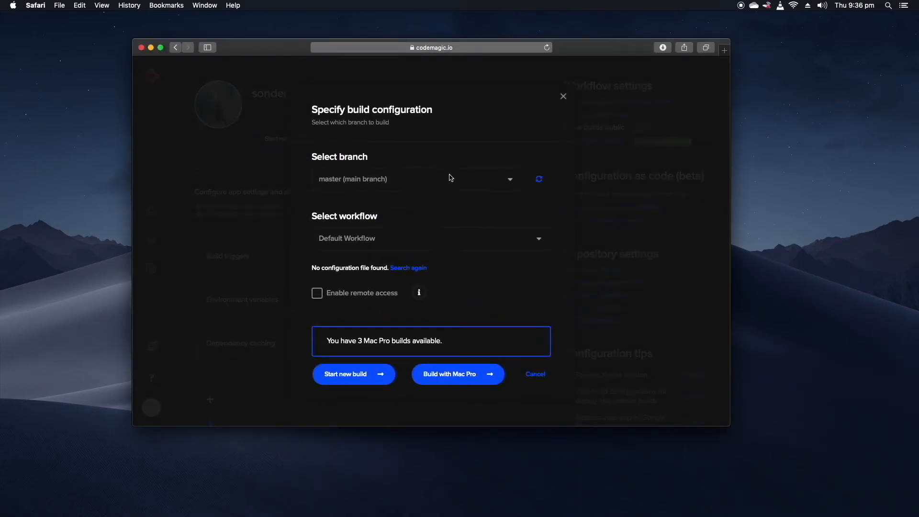
{"action": "left_click", "coordinate": [316, 293]}
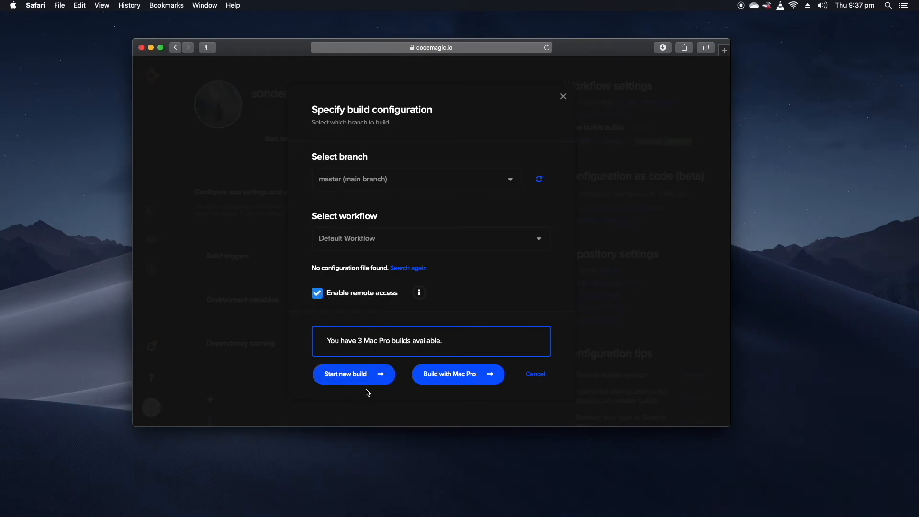
{"action": "left_click", "coordinate": [344, 374]}
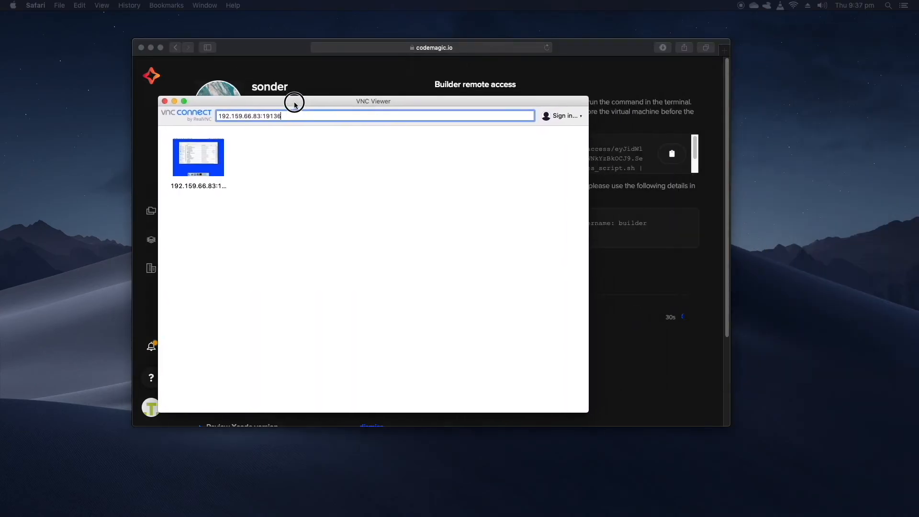
{"action": "left_click_drag", "start_coordinate": [373, 101], "coordinate": [240, 106]}
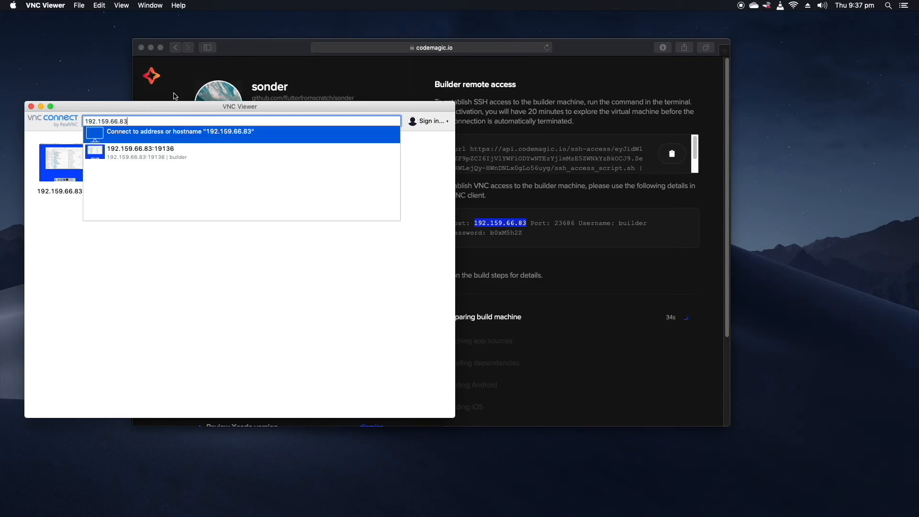
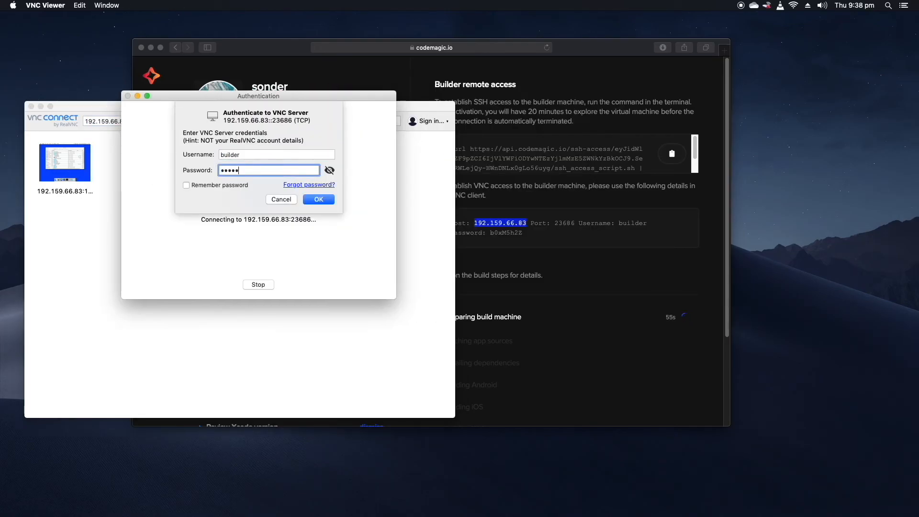
{"action": "left_click", "coordinate": [317, 199]}
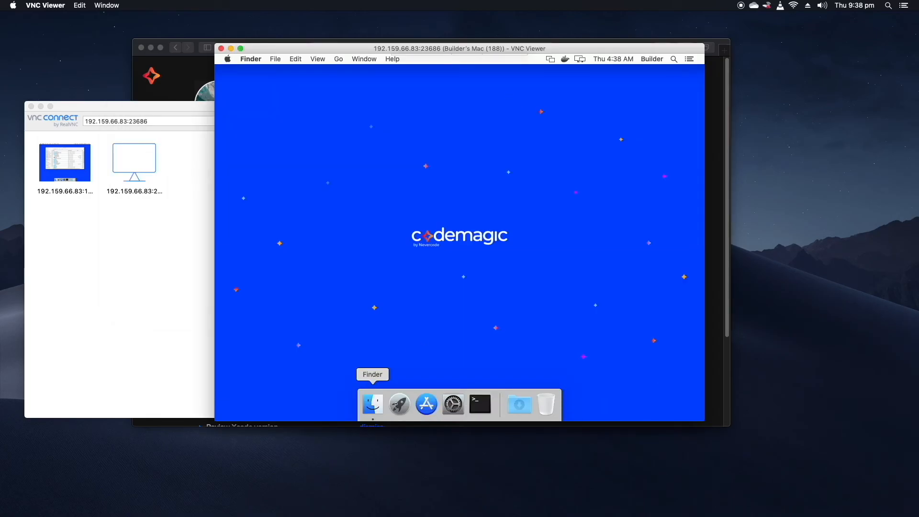